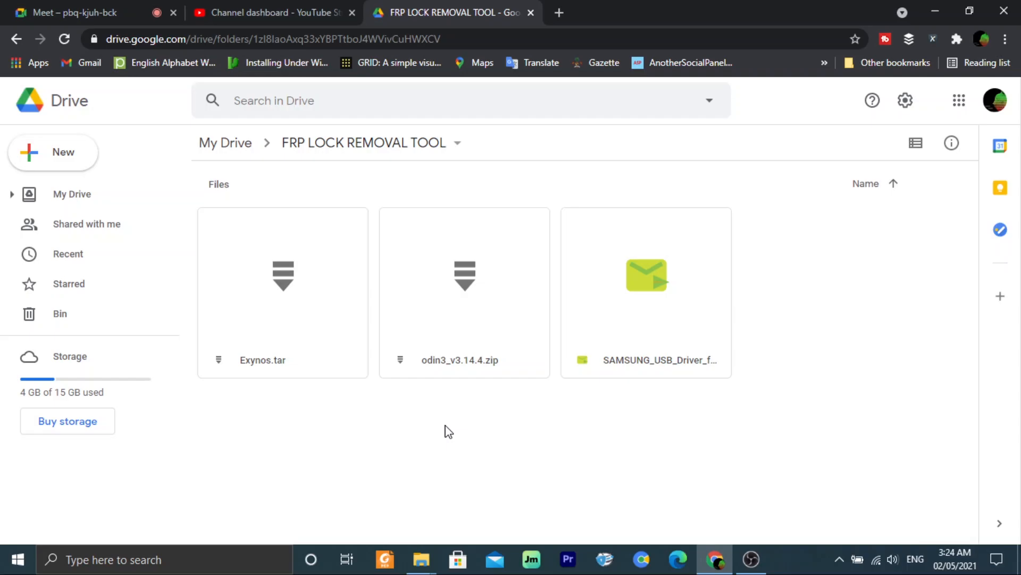
{"action": "mouse_move", "coordinate": [637, 403]}
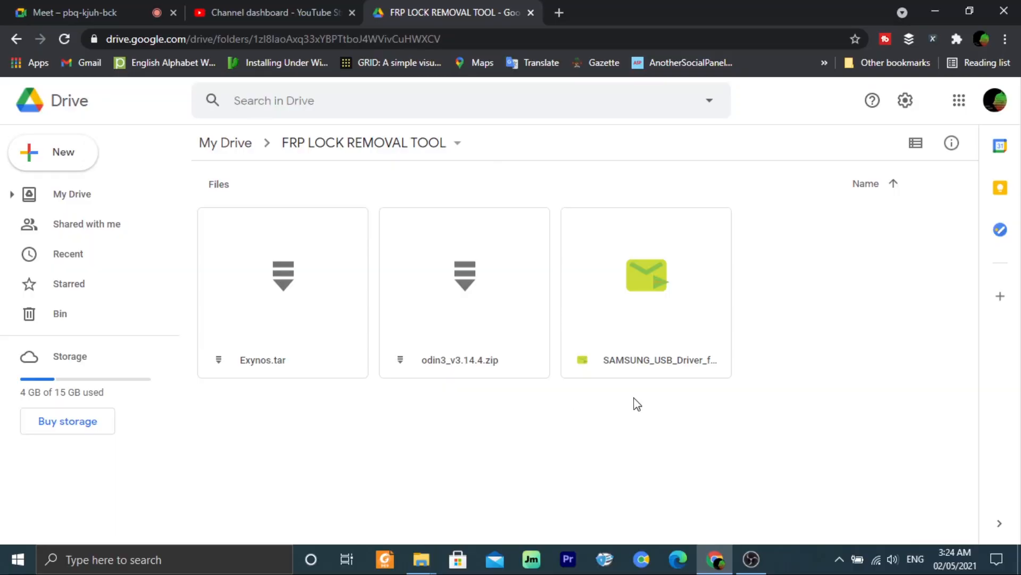
{"action": "mouse_move", "coordinate": [448, 430]}
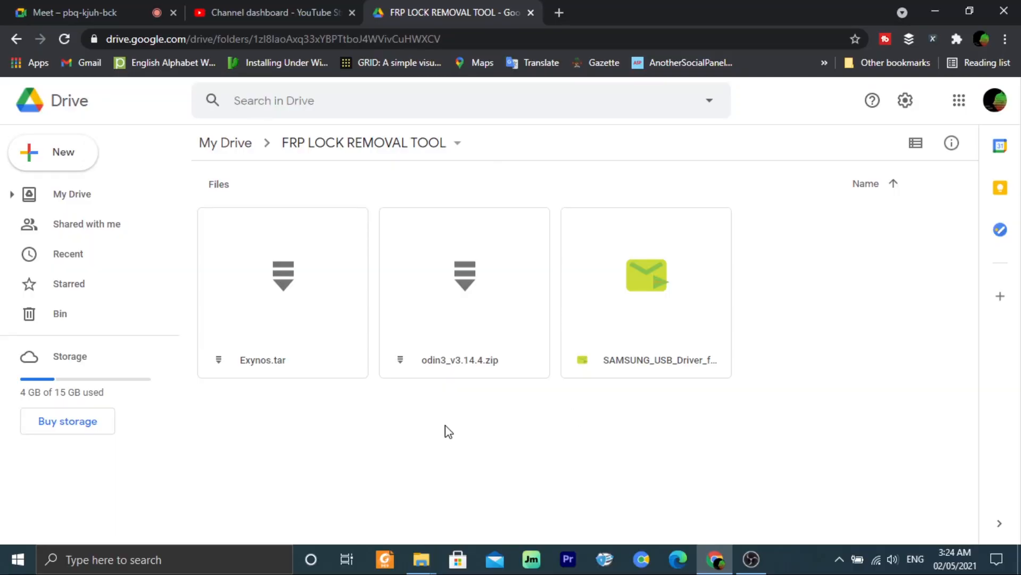
{"action": "mouse_move", "coordinate": [636, 404]}
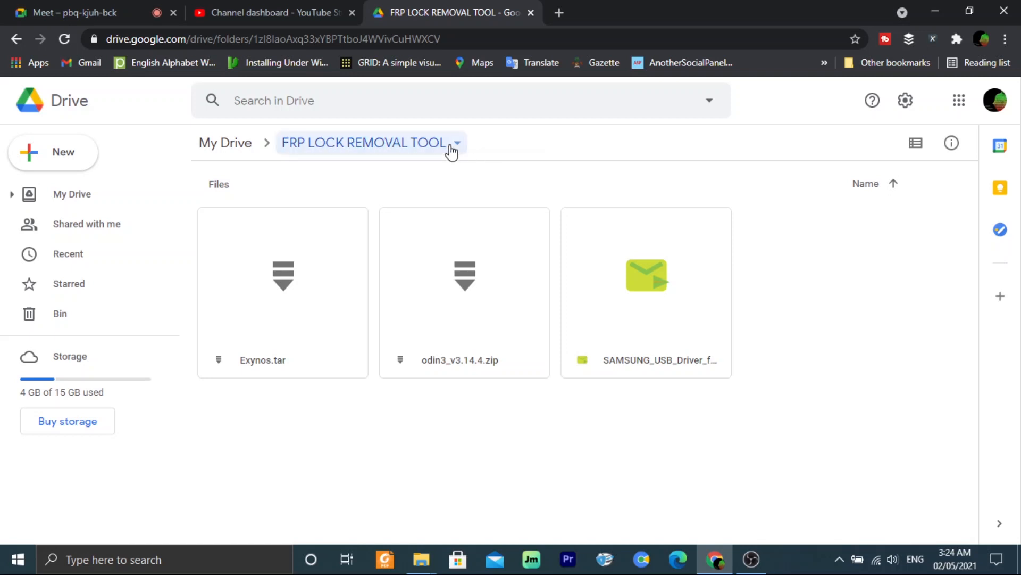
- Download the entire FRP LOCK REMOVAL TOOL folder from its breadcrumb dropdown as a zip
{"action": "left_click", "coordinate": [456, 142]}
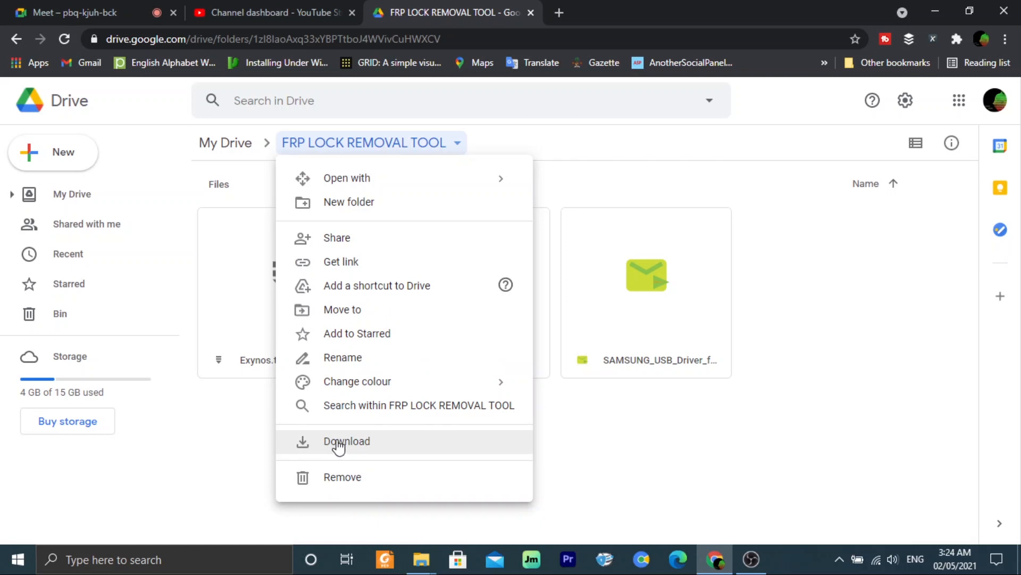
{"action": "left_click", "coordinate": [346, 441]}
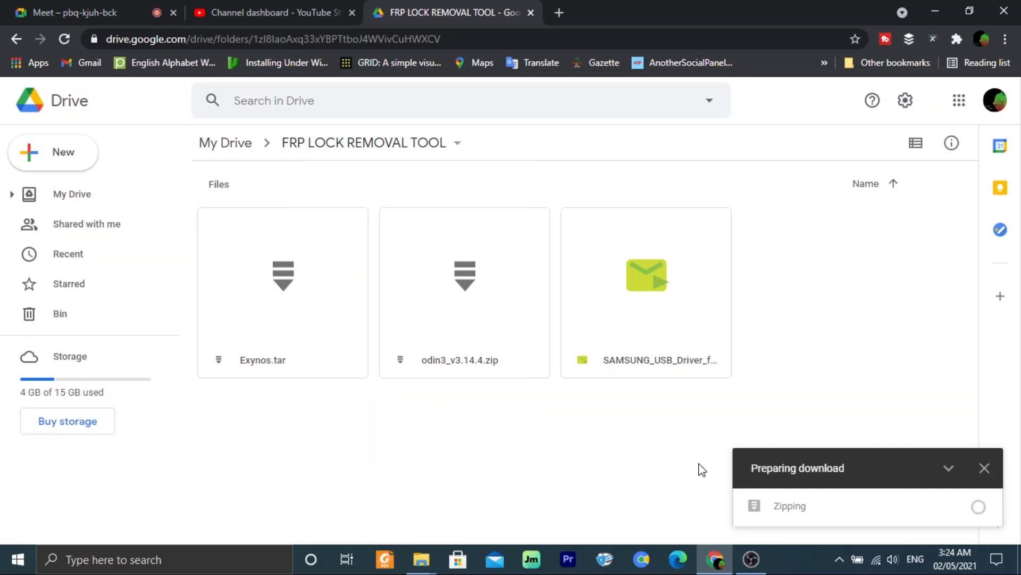
{"action": "mouse_move", "coordinate": [769, 438]}
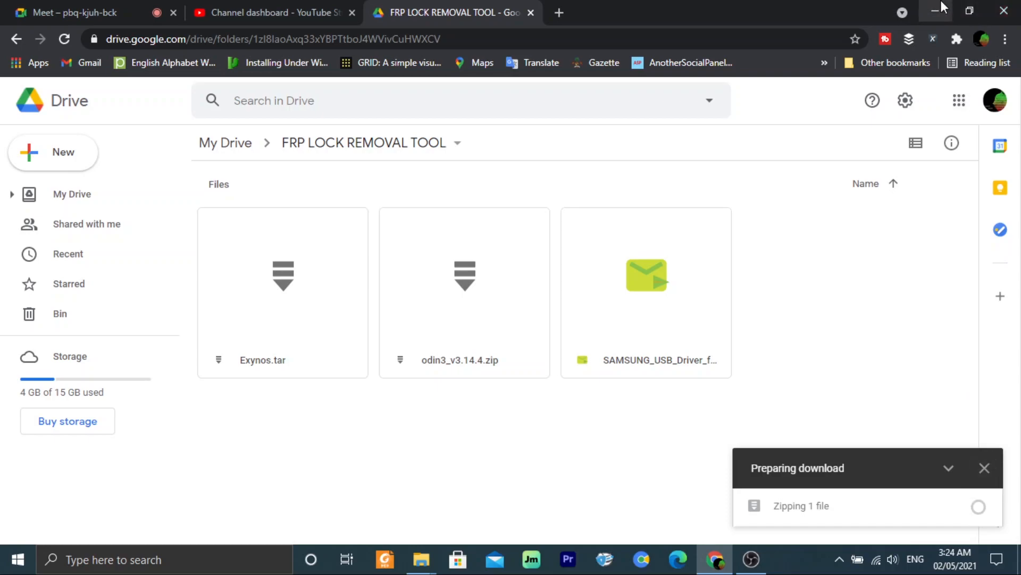
- Extract the downloaded FRP LOCK REMOVAL TOOL zip in Downloads\Compressed into its own folder
{"action": "left_click", "coordinate": [420, 560]}
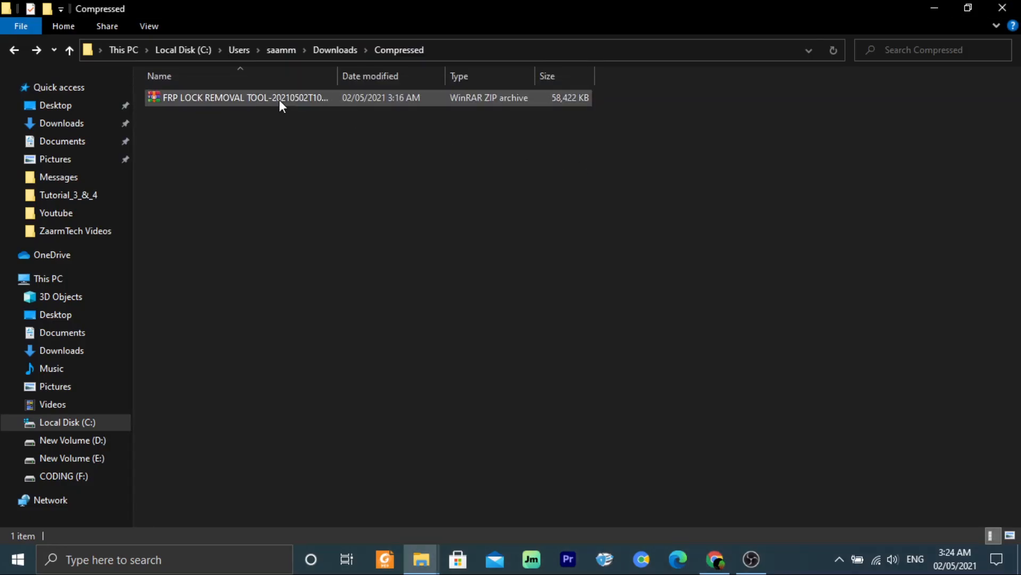
{"action": "left_click", "coordinate": [241, 97]}
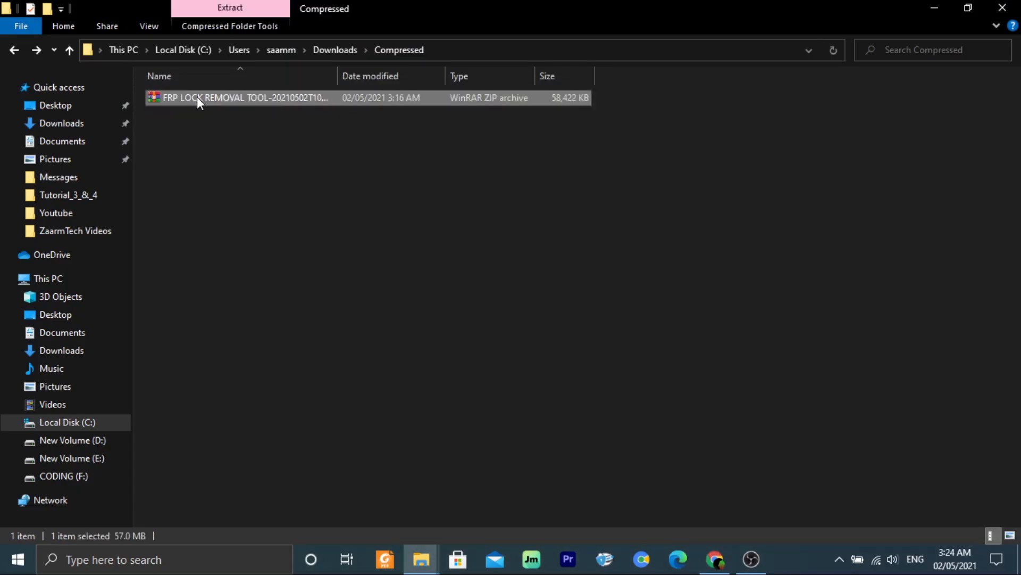
{"action": "right_click", "coordinate": [200, 103]}
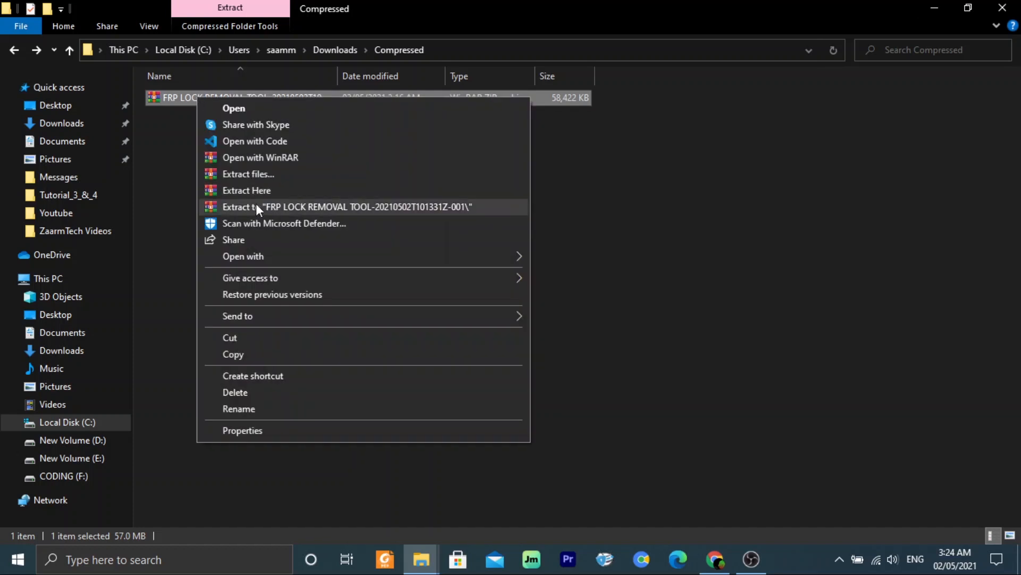
{"action": "left_click", "coordinate": [345, 207]}
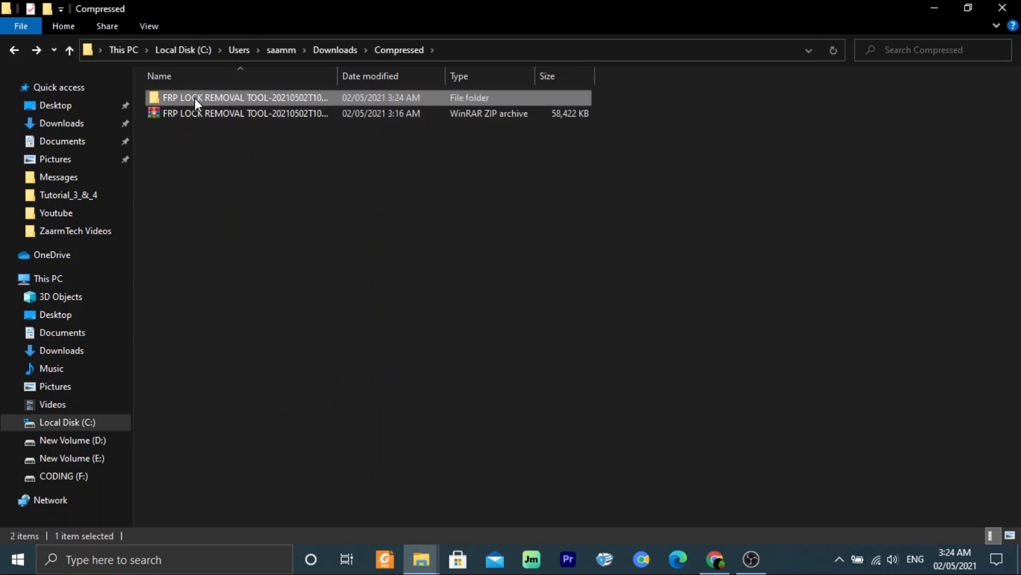
- Open the extracted folder and select the Samsung USB driver installer
{"action": "double_click", "coordinate": [241, 97]}
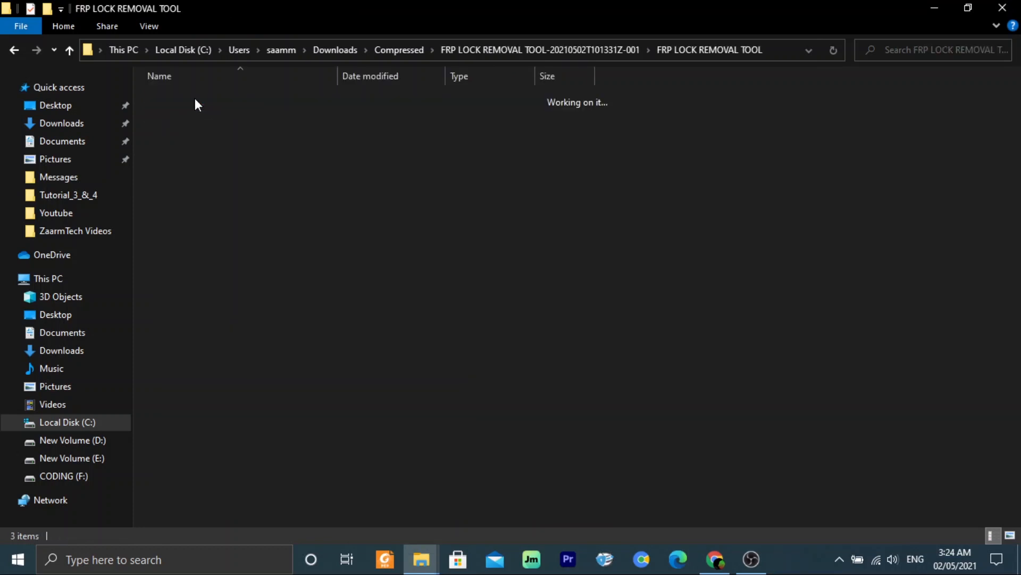
{"action": "left_click", "coordinate": [247, 129]}
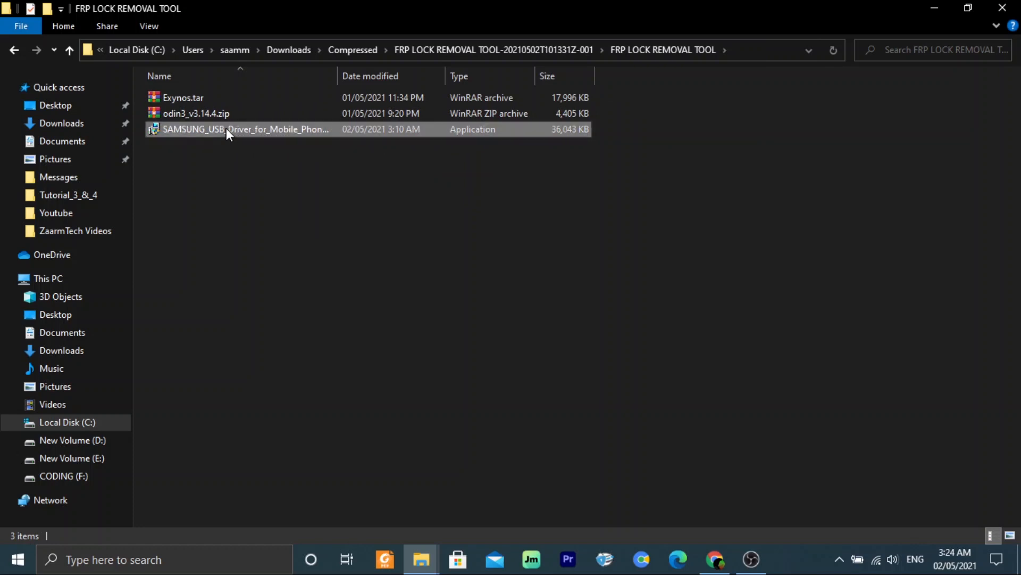
{"action": "left_click", "coordinate": [245, 128]}
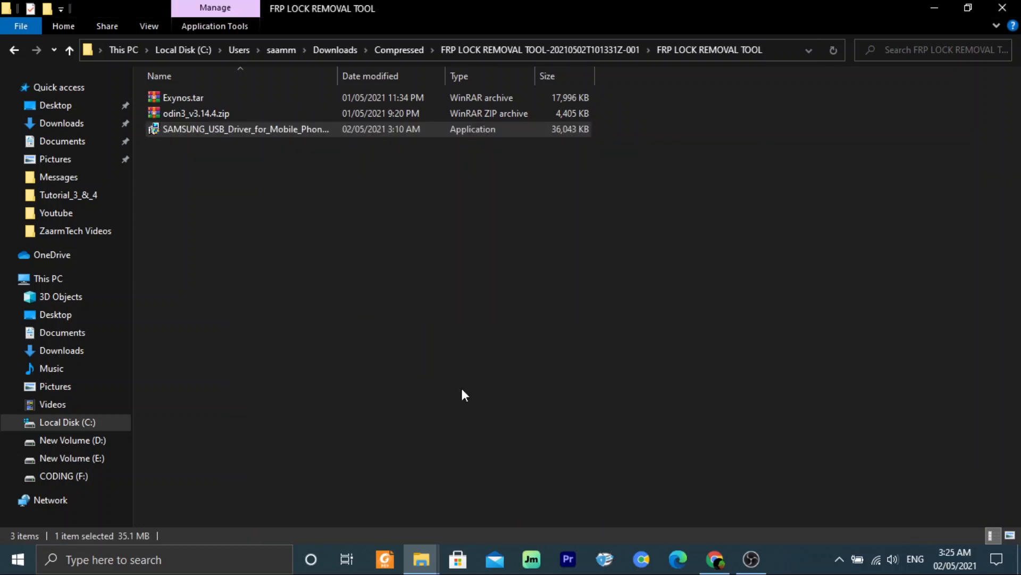
- Install Samsung USB Driver V1.7.43.0 with US English / United States, then finish the wizard
{"action": "double_click", "coordinate": [245, 129]}
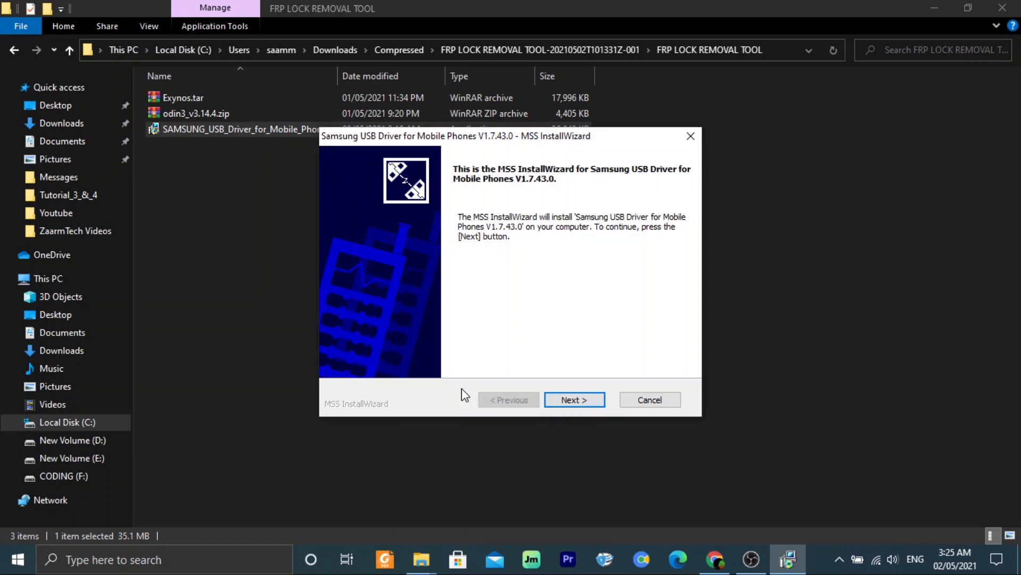
{"action": "left_click", "coordinate": [574, 399]}
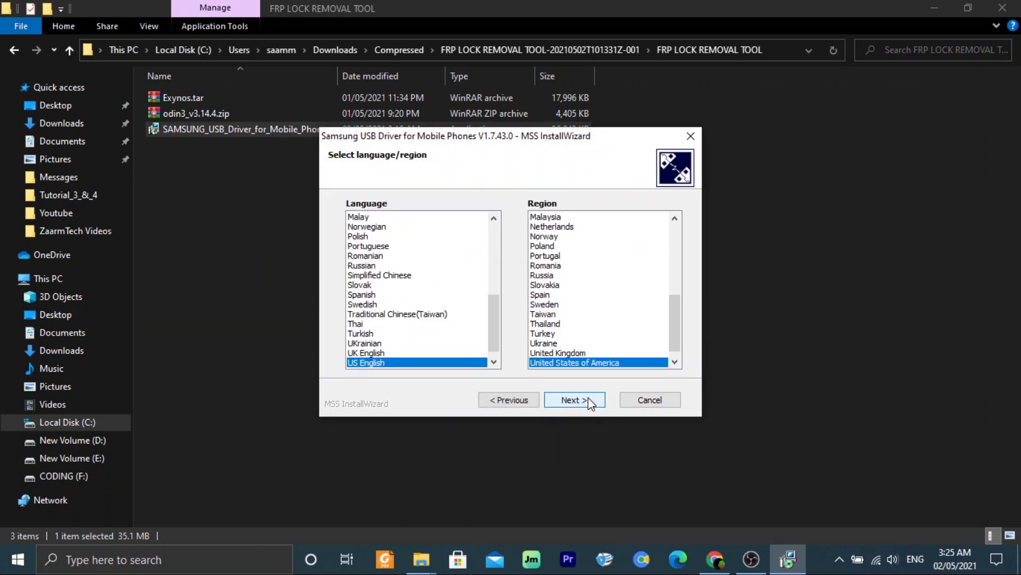
{"action": "left_click", "coordinate": [571, 399]}
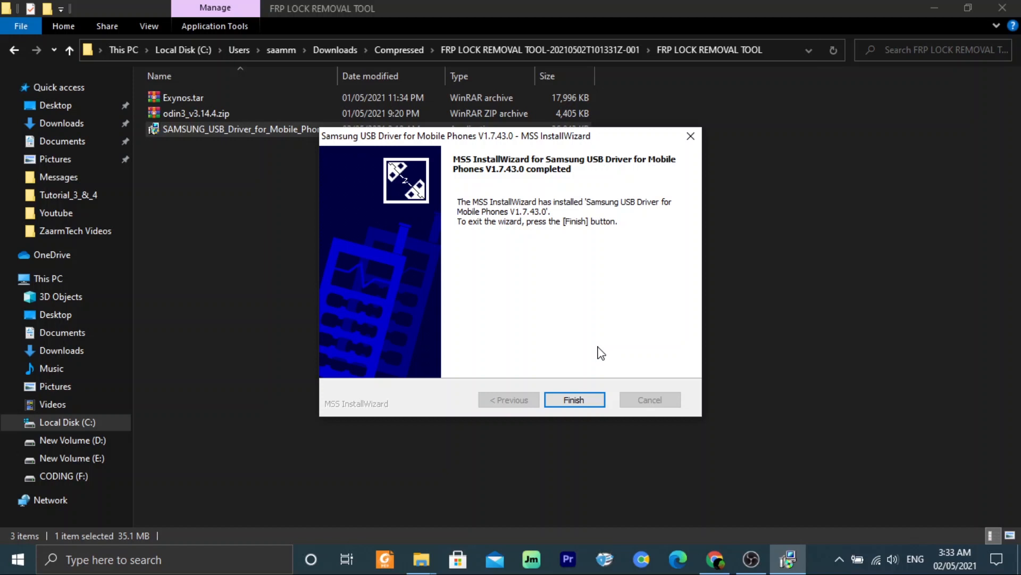
{"action": "left_click", "coordinate": [574, 400]}
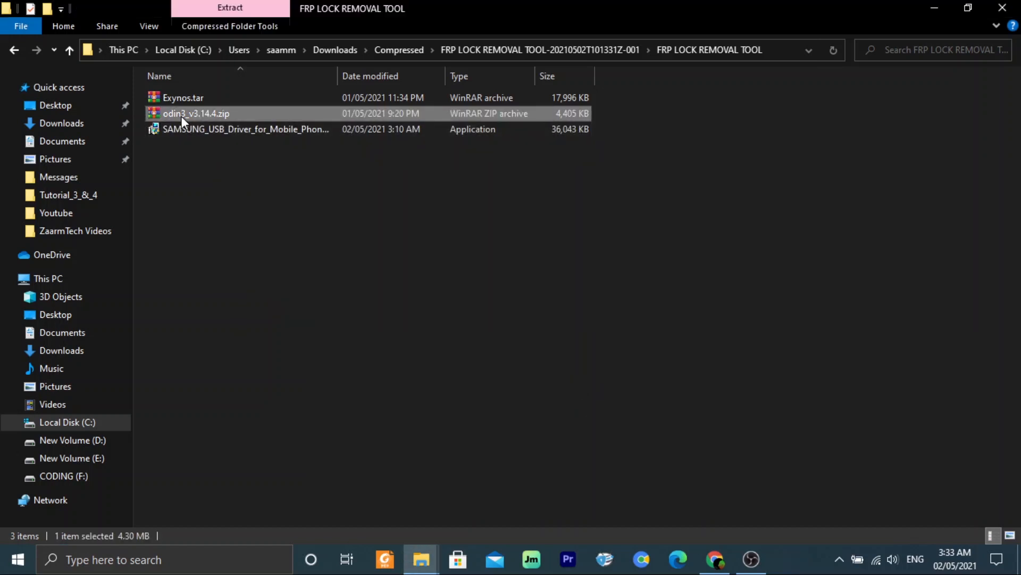
- Extract odin3_v3.14.4.zip, open its inner Odin3_v3.14.4 folder, and select Odin3_v3.14.4.exe
{"action": "right_click", "coordinate": [196, 114]}
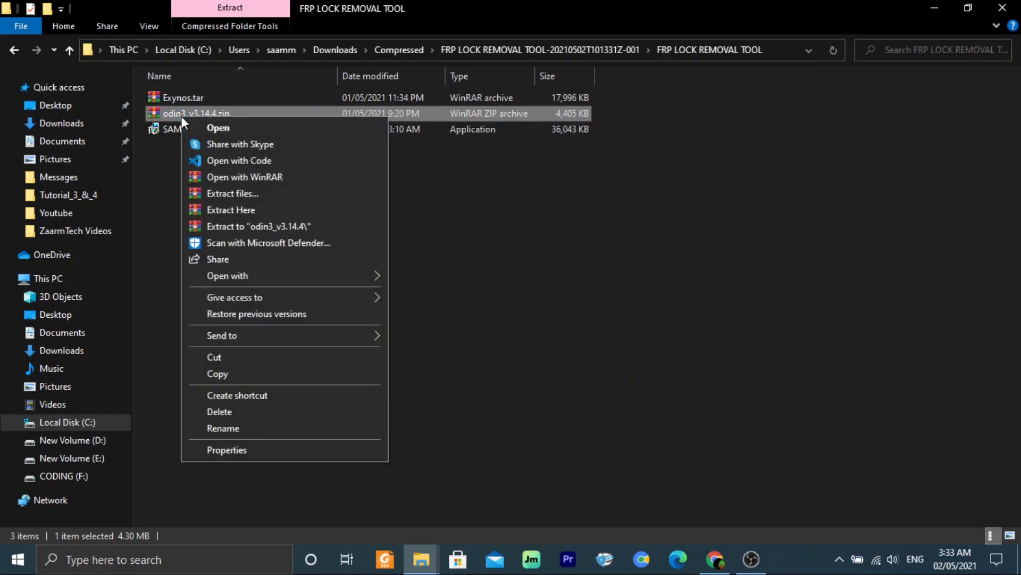
{"action": "left_click", "coordinate": [241, 229]}
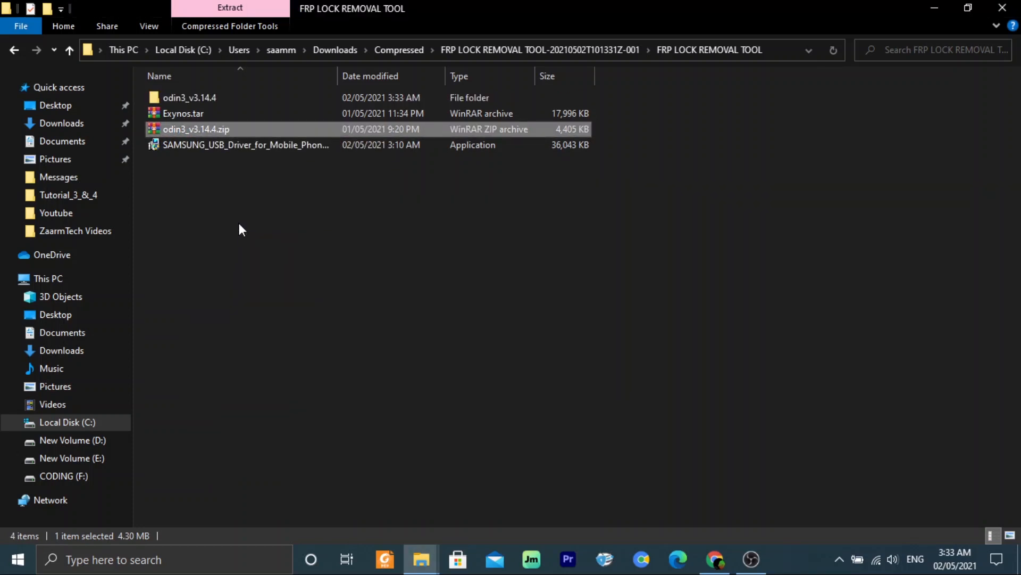
{"action": "double_click", "coordinate": [189, 97]}
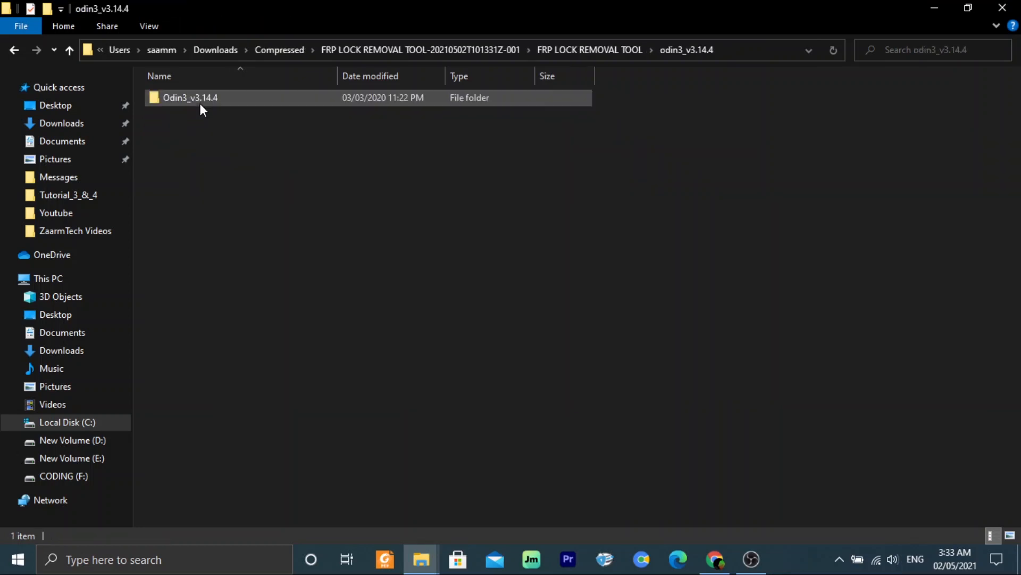
{"action": "double_click", "coordinate": [190, 97]}
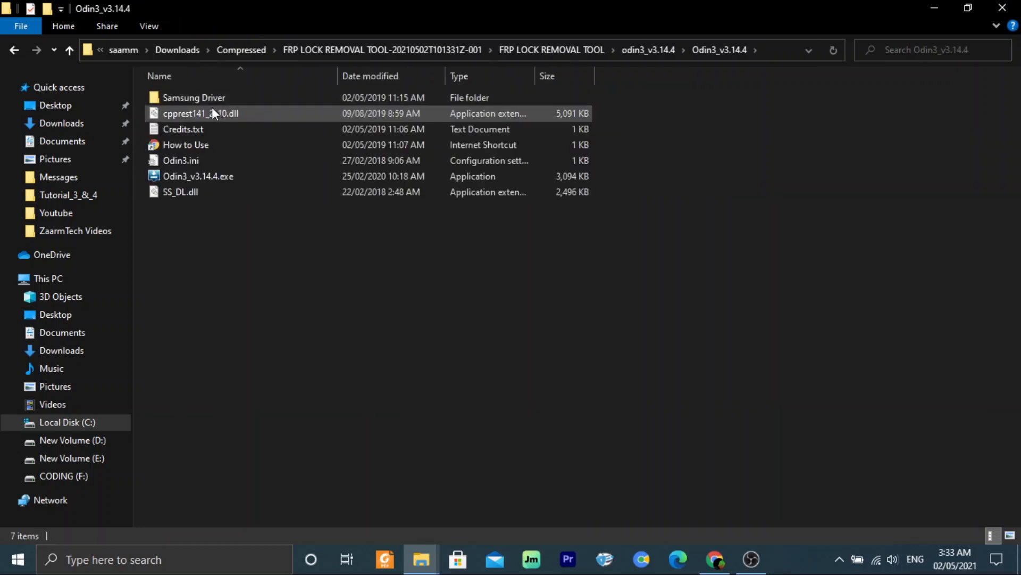
{"action": "mouse_move", "coordinate": [189, 169]}
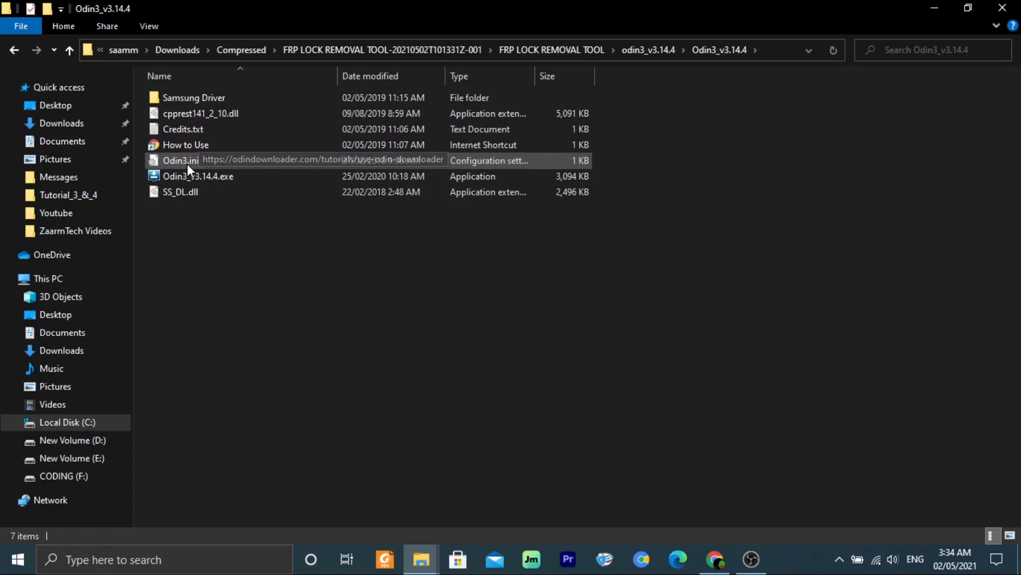
{"action": "left_click", "coordinate": [198, 176]}
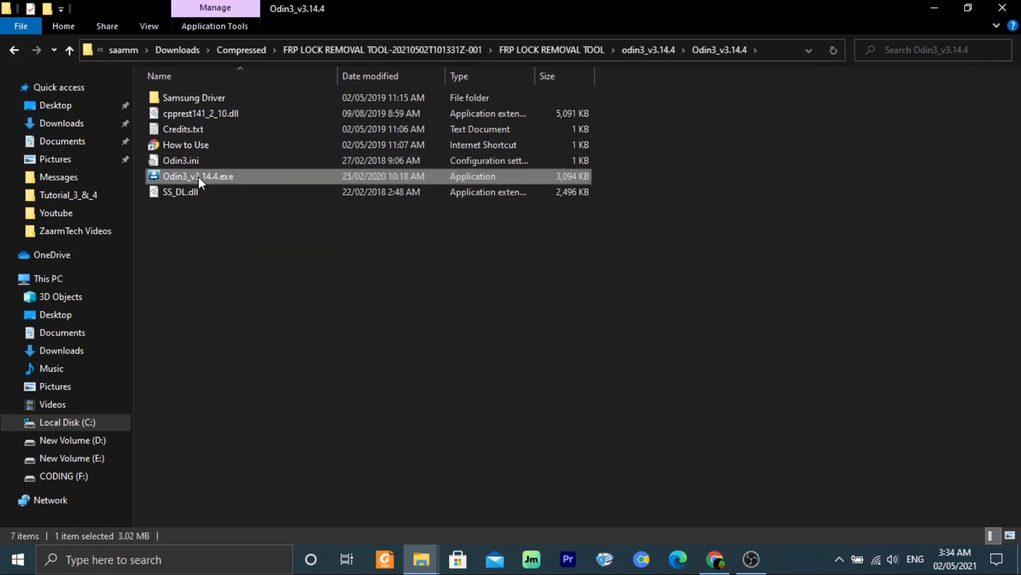
{"action": "left_click", "coordinate": [208, 176]}
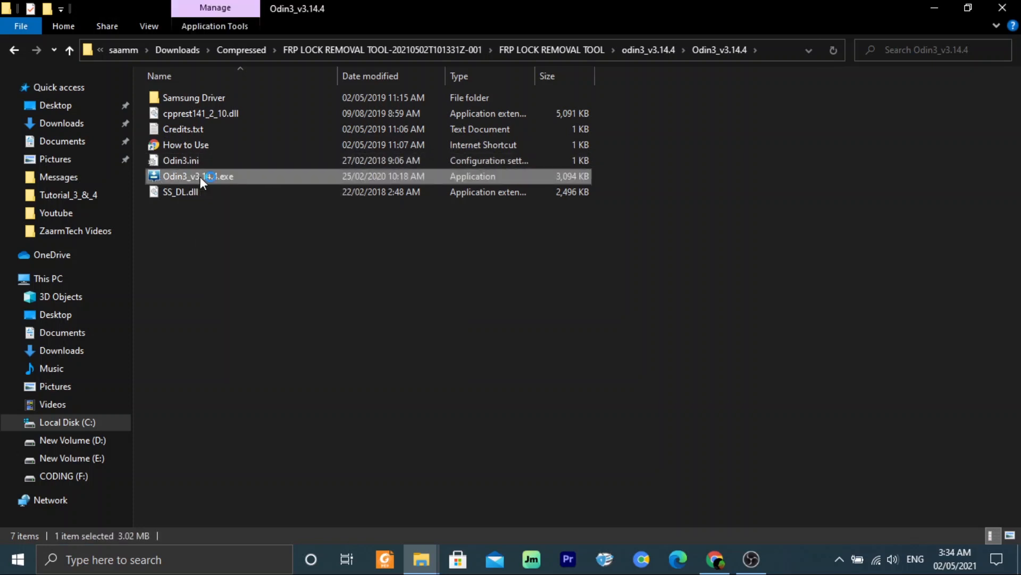
- Launch Odin3_v3.14.4.exe and dismiss the Google account warning with OK
{"action": "double_click", "coordinate": [198, 177]}
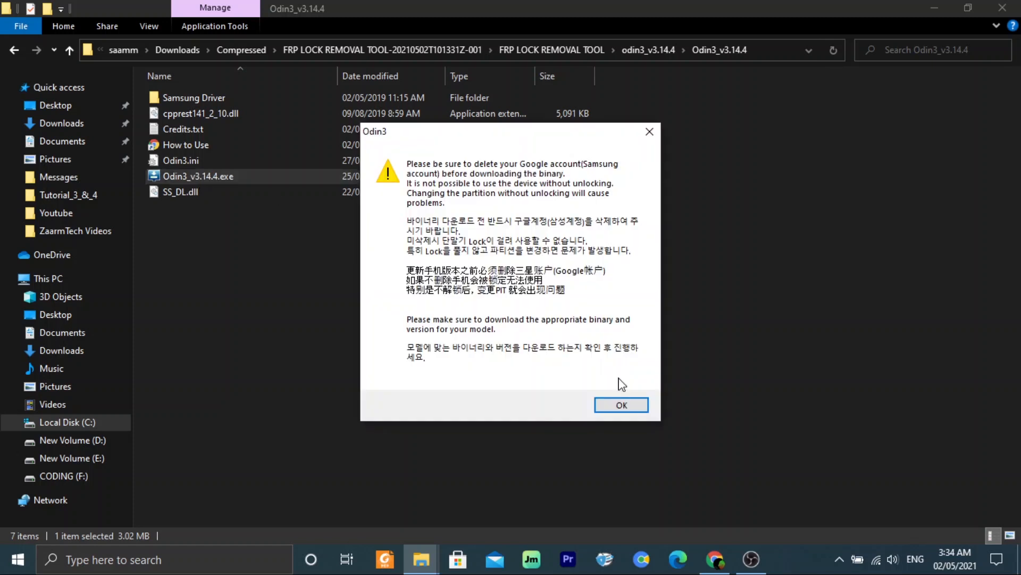
{"action": "left_click", "coordinate": [621, 404]}
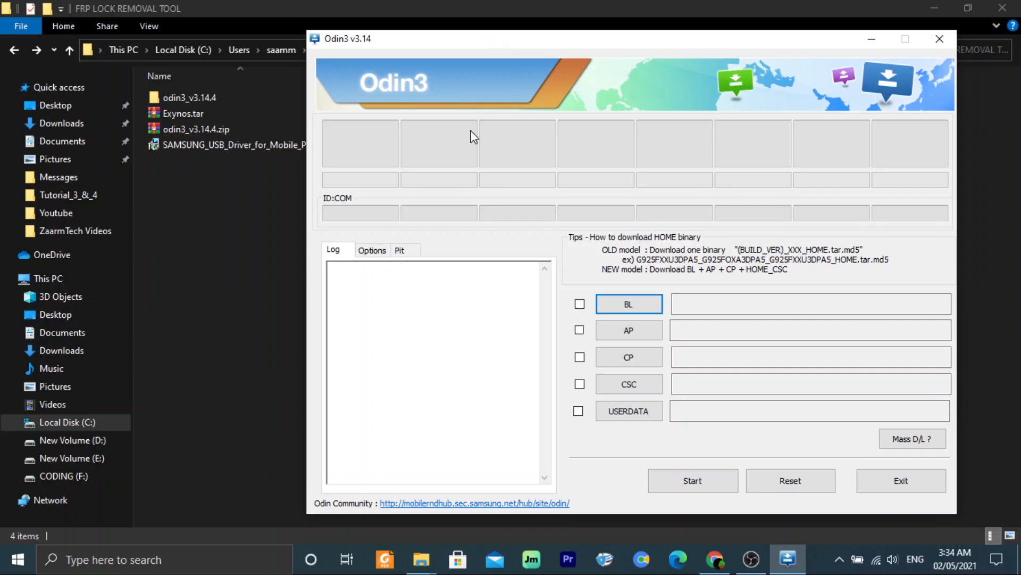
{"action": "mouse_move", "coordinate": [415, 229]}
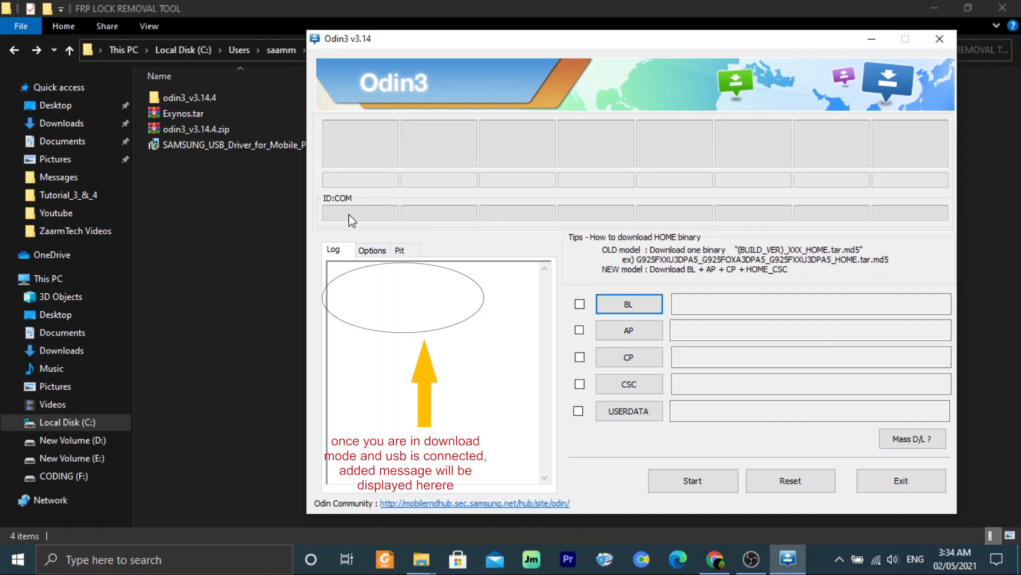
{"action": "mouse_move", "coordinate": [402, 209]}
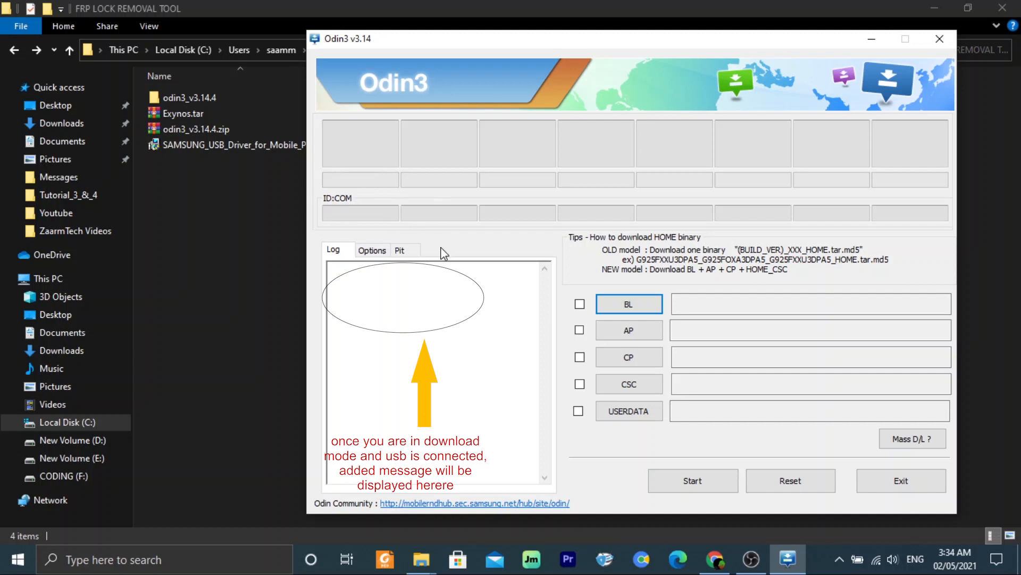
{"action": "mouse_move", "coordinate": [350, 218]}
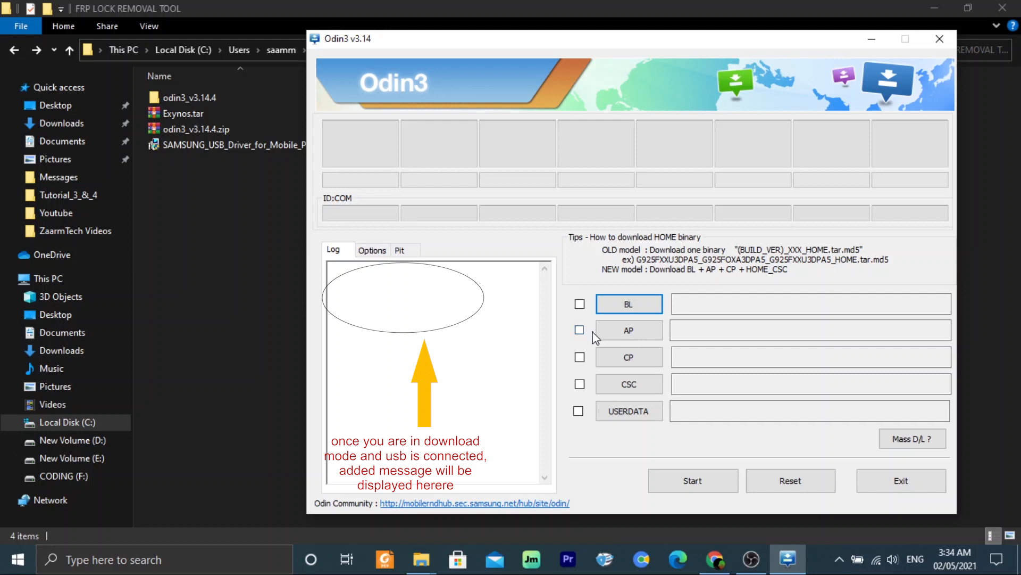
- Tick AP and load Exynos.tar from Downloads > Compressed > FRP LOCK REMOVAL TOOL
{"action": "left_click", "coordinate": [580, 330]}
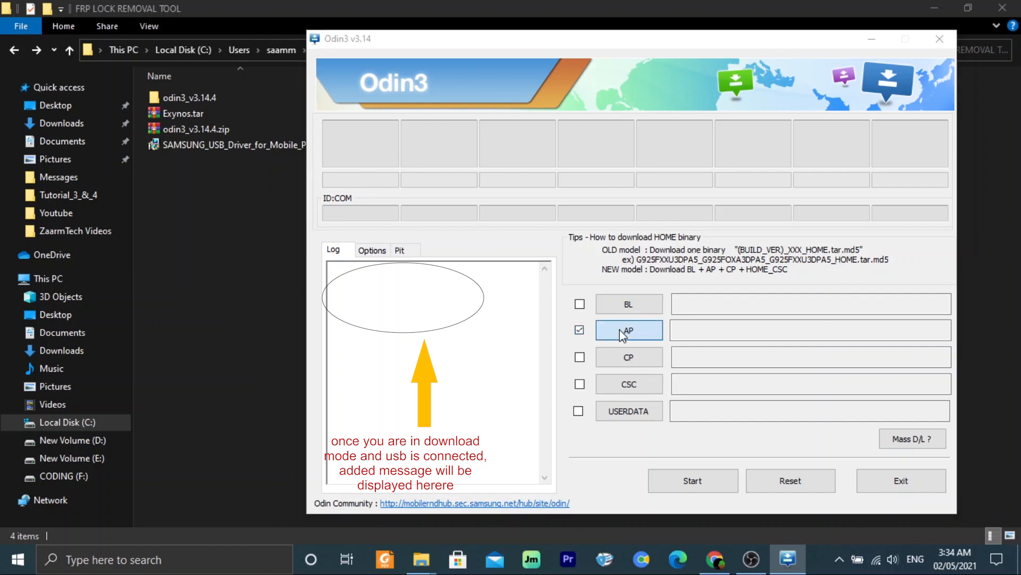
{"action": "left_click", "coordinate": [627, 329]}
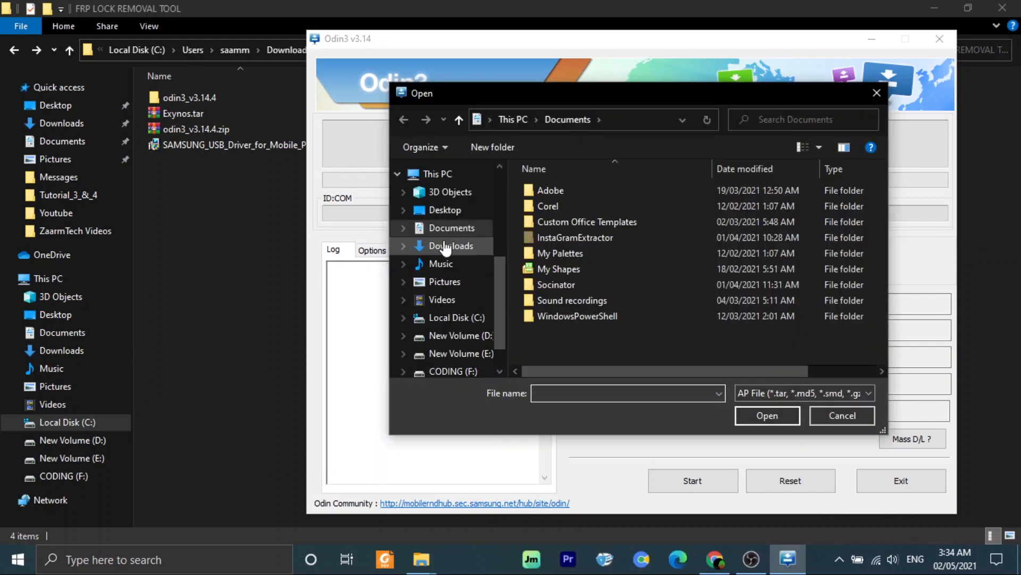
{"action": "left_click", "coordinate": [452, 246]}
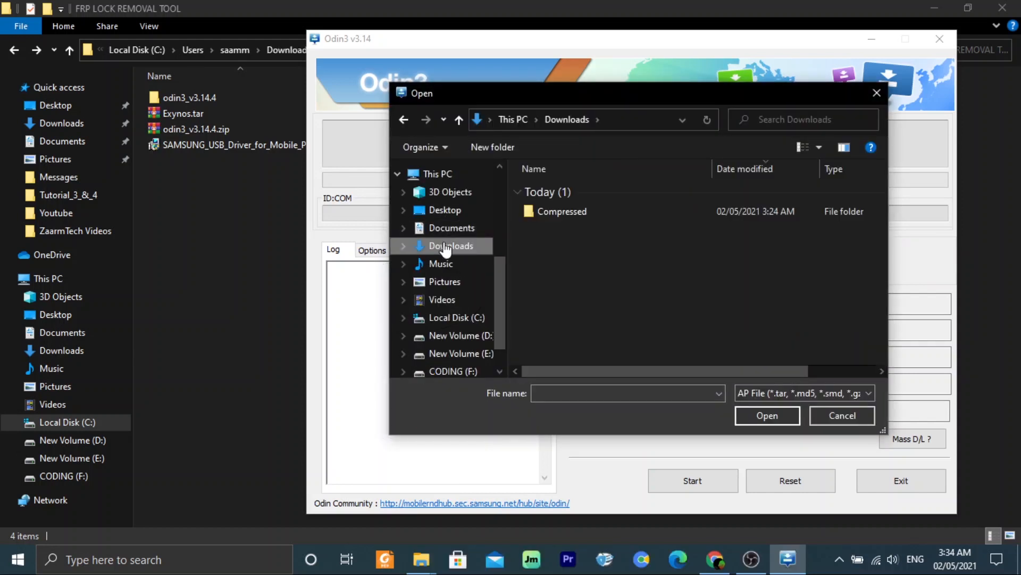
{"action": "left_click", "coordinate": [562, 212]}
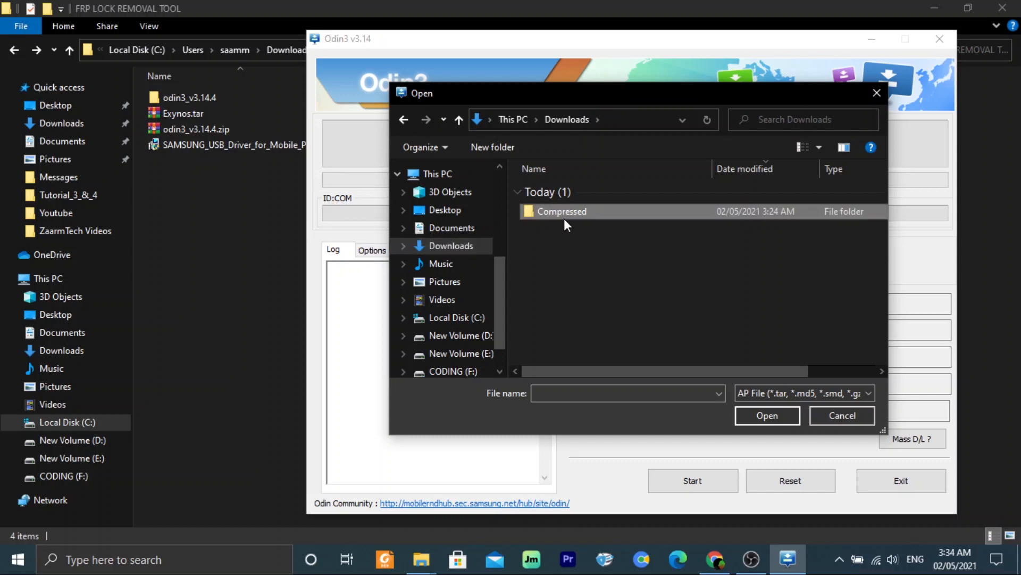
{"action": "double_click", "coordinate": [561, 211]}
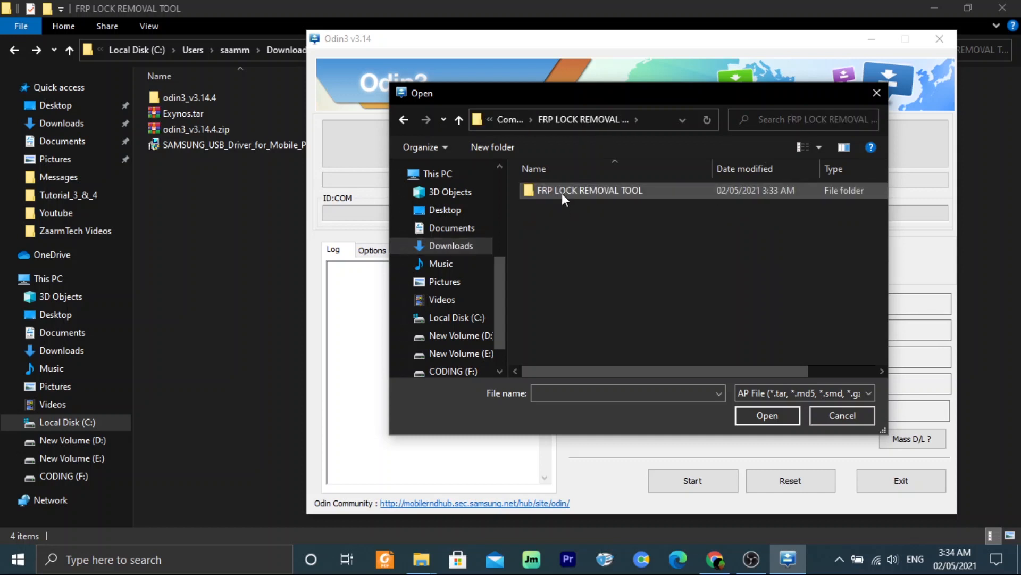
{"action": "double_click", "coordinate": [589, 189]}
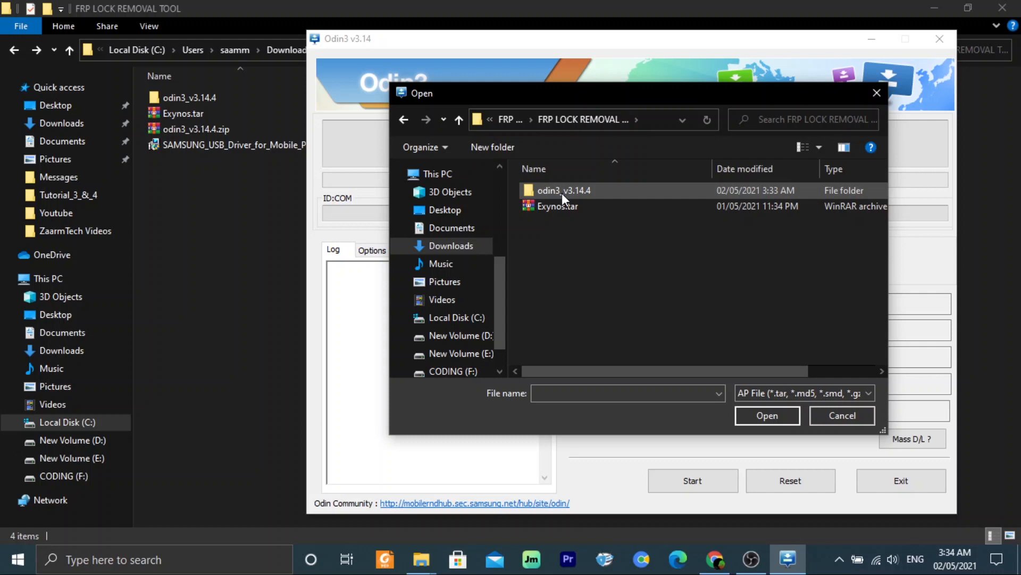
{"action": "left_click", "coordinate": [557, 206]}
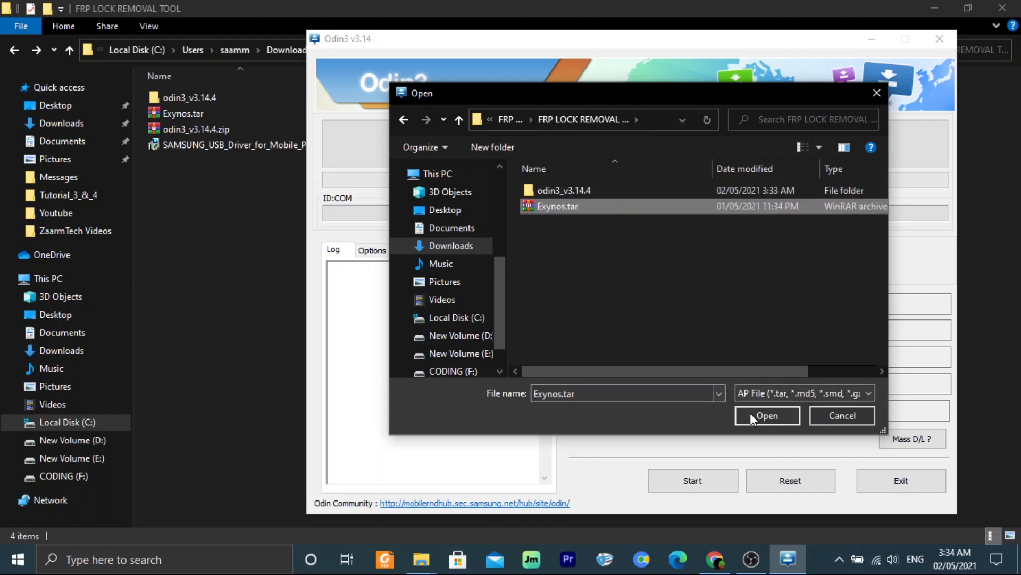
{"action": "left_click", "coordinate": [767, 415]}
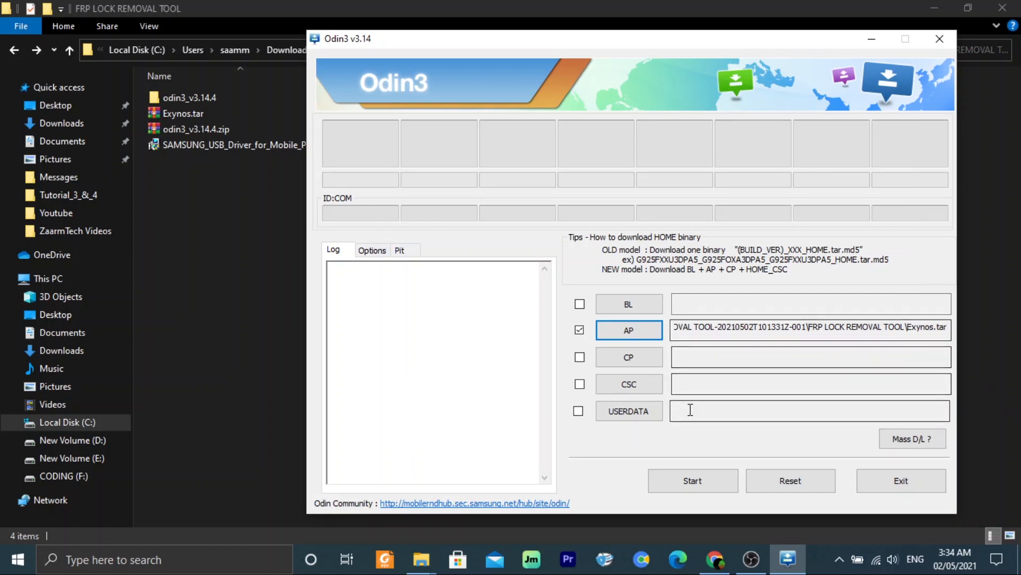
- Press Odin3's Start button to flash the loaded Exynos.tar to the phone
{"action": "left_click", "coordinate": [693, 480]}
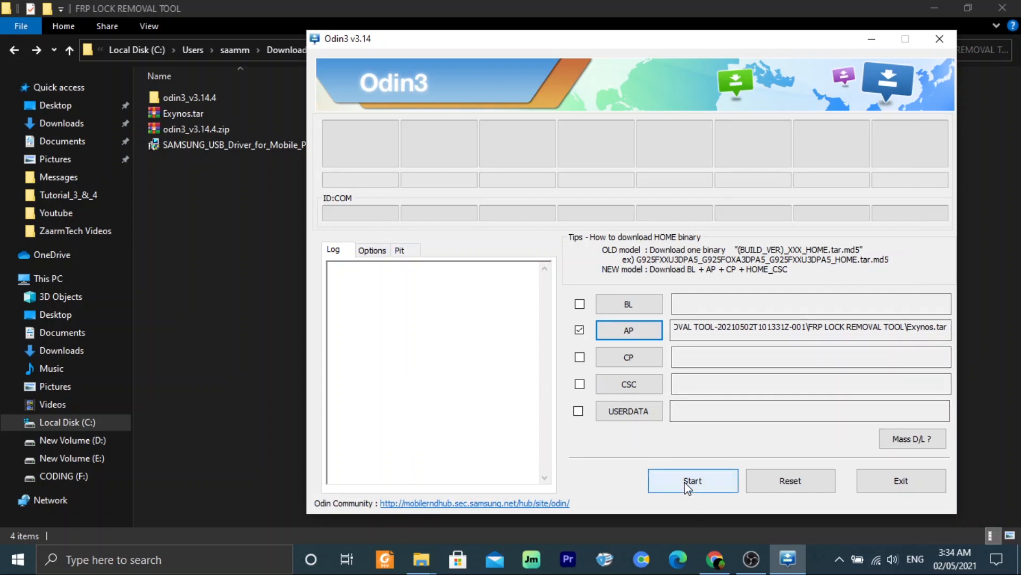
{"action": "left_click", "coordinate": [691, 480]}
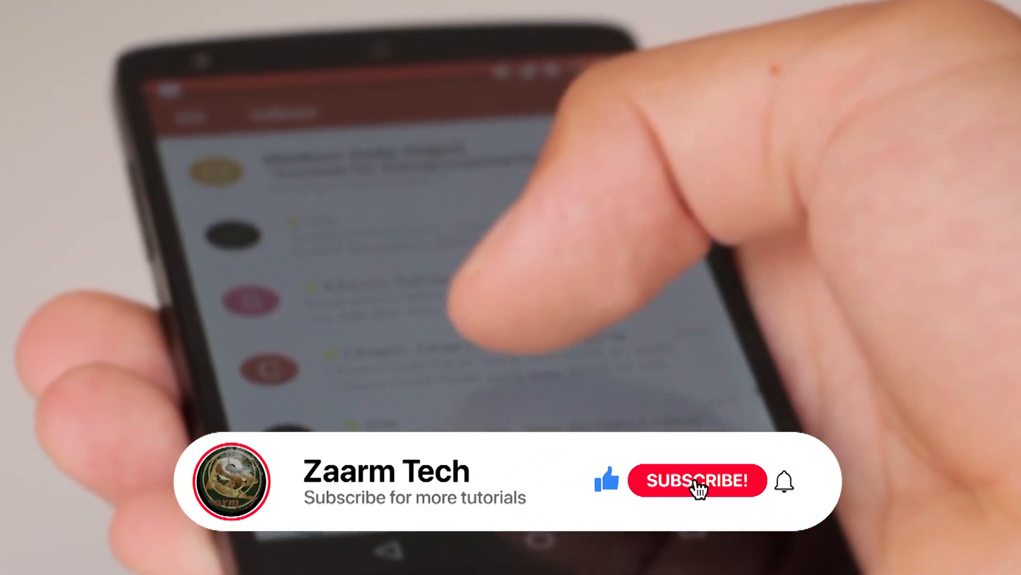
{"action": "left_click", "coordinate": [697, 480]}
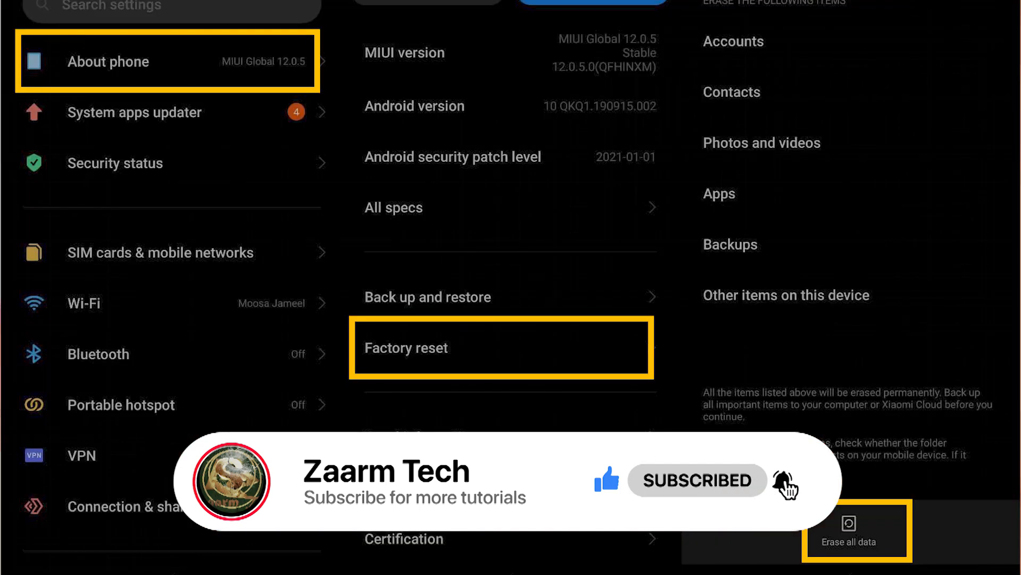